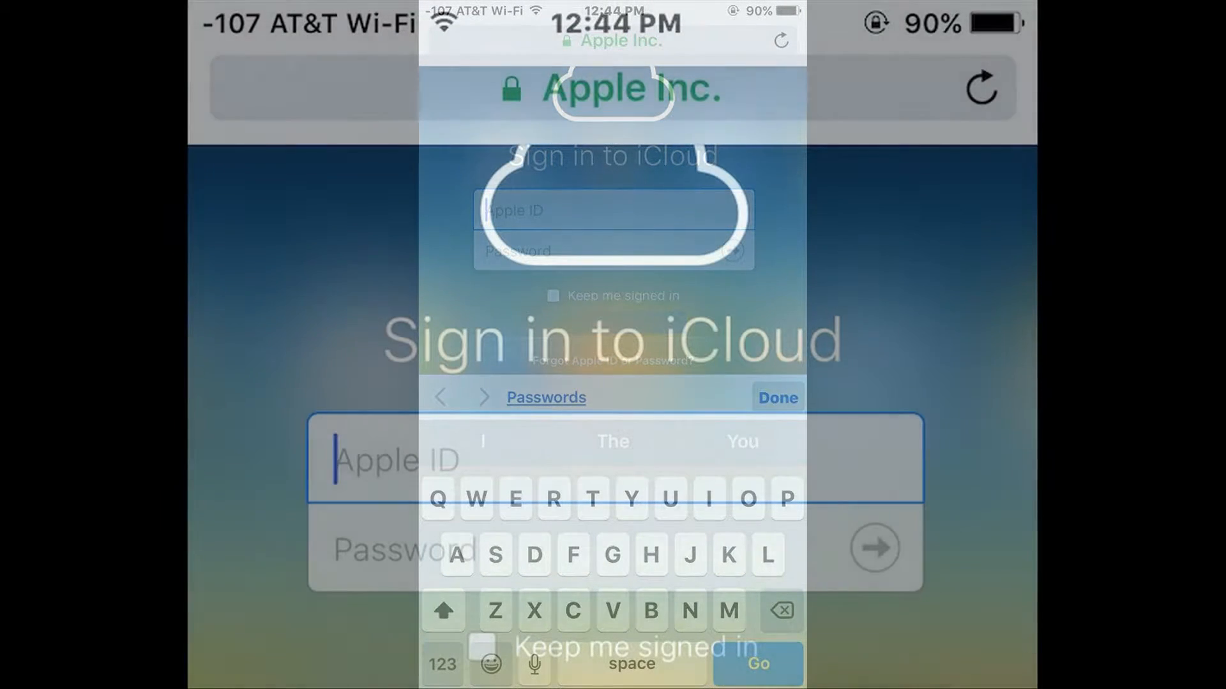
Load icloud.com, landing on the mobile page with iCloud setup and Find My options
left_click(774, 397)
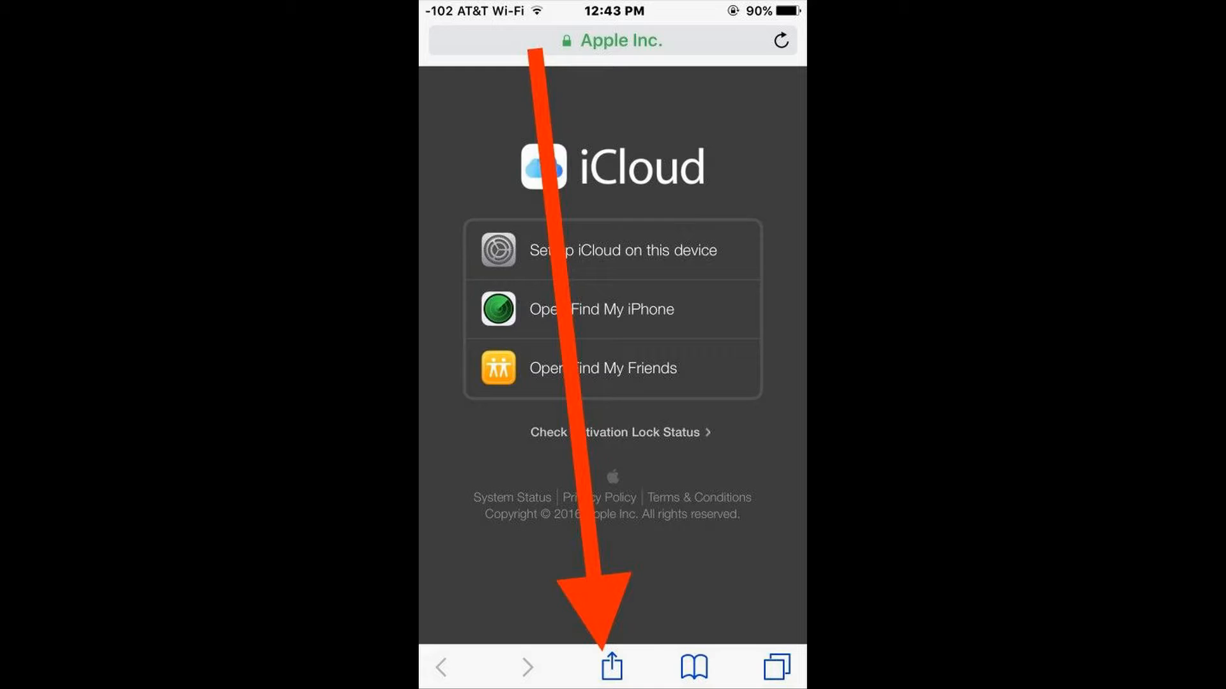
Open Safari's share sheet and choose Request Desktop Site for iCloud.com
left_click(612, 666)
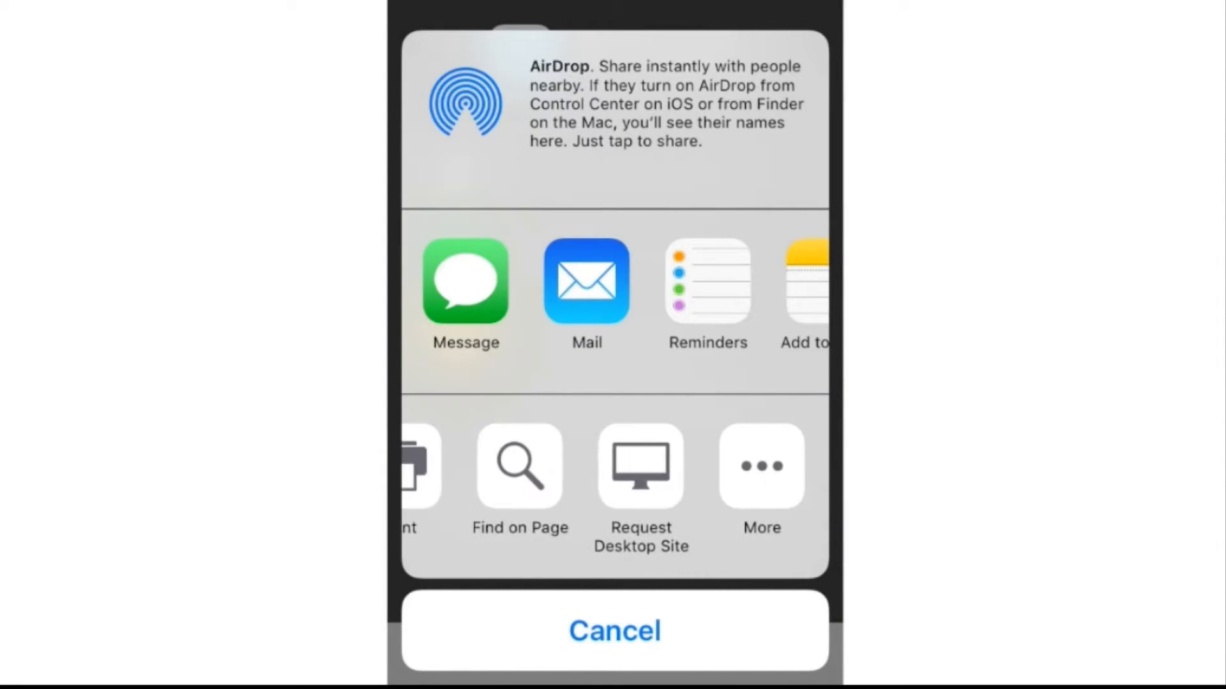
left_click(614, 630)
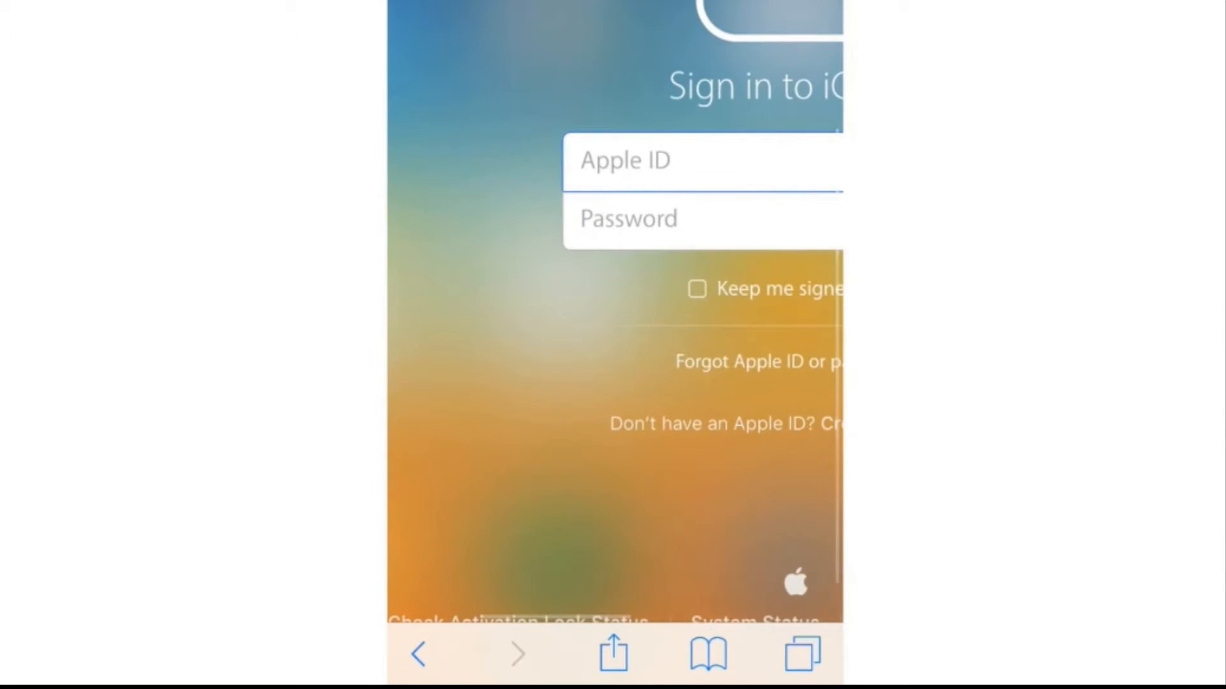
Reopen the share sheet, showing bookmark, reading list and copy options
left_click(614, 654)
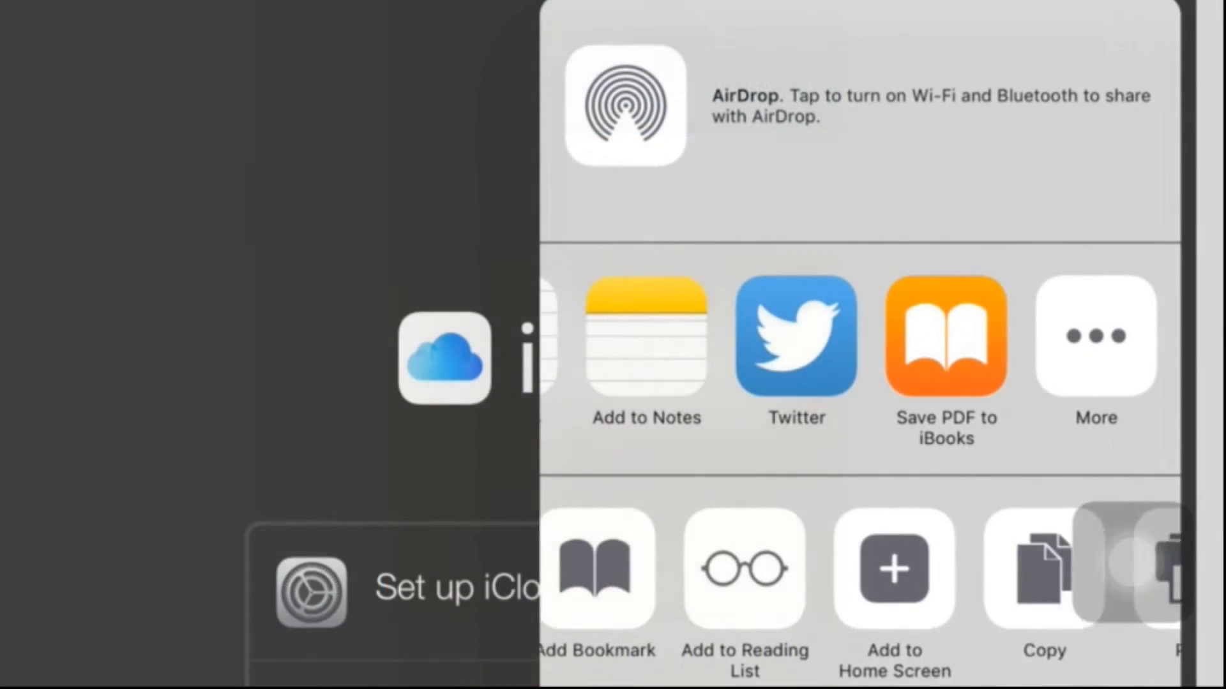